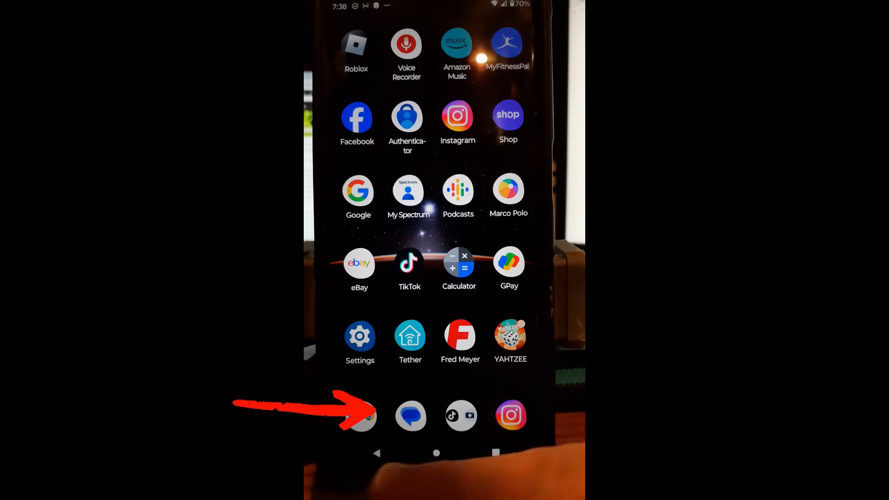
- Launch Google Messages from the Messages icon in the home screen dock
click(411, 416)
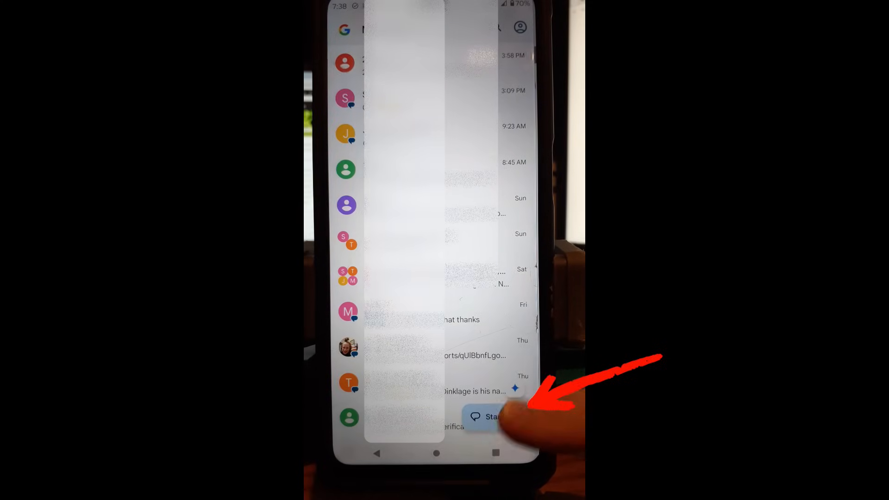
- Start a new chat in Messages to bring up the Gboard keyboard
click(487, 417)
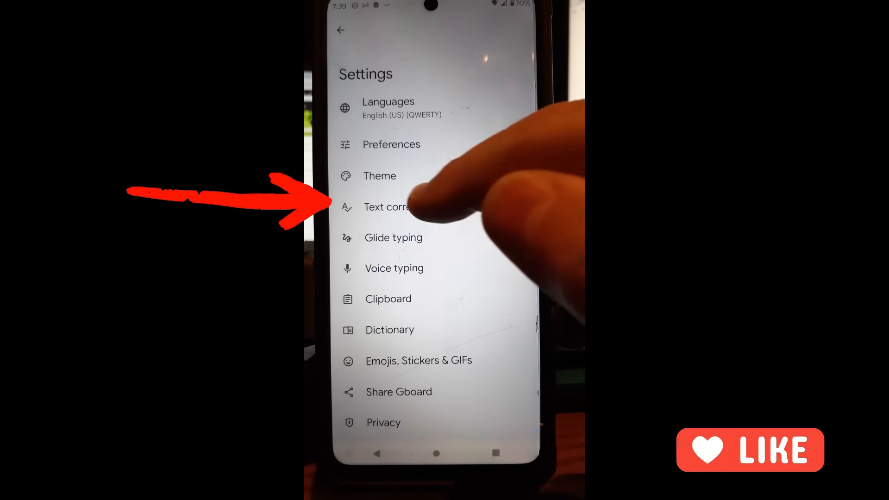
- Go to the Text correction category in Gboard Settings
click(394, 206)
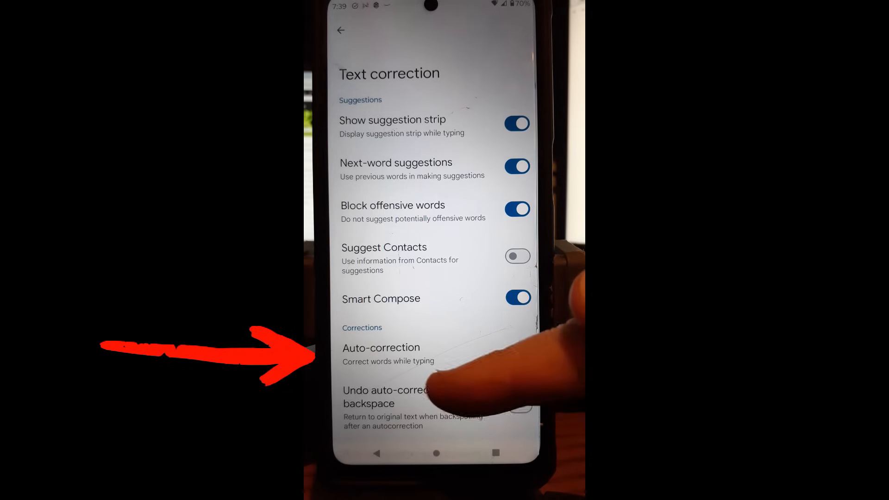
click(518, 352)
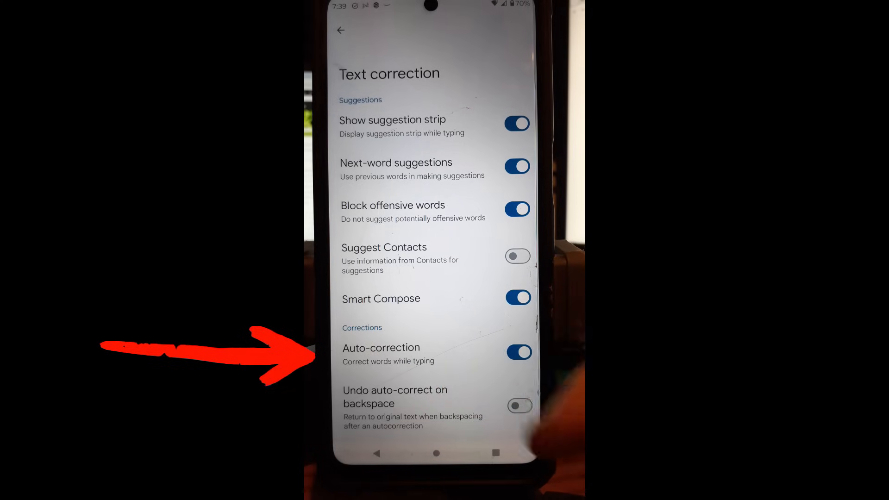
click(518, 352)
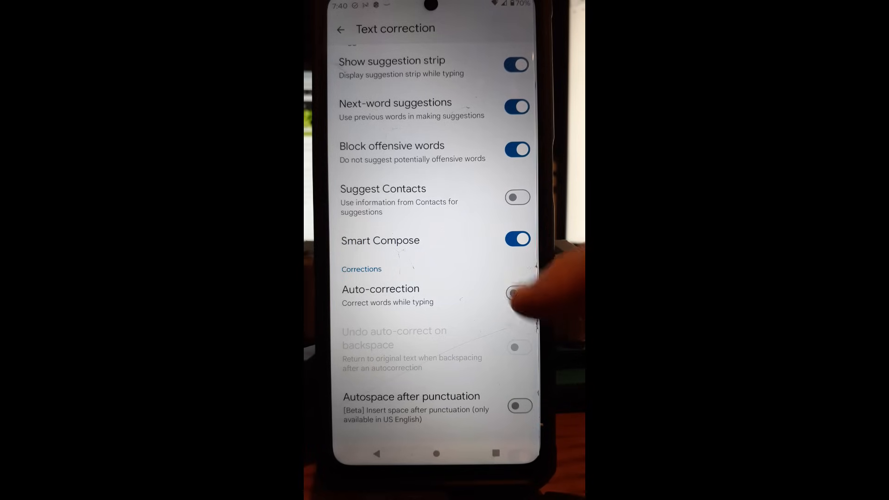
click(517, 293)
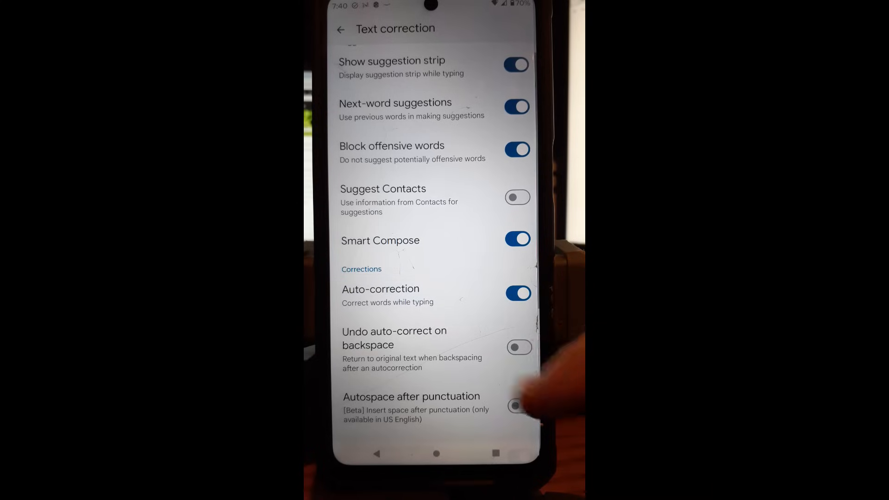